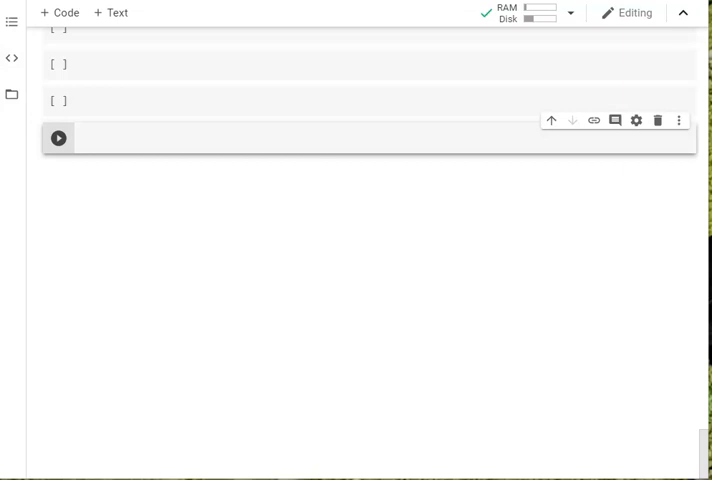
mouse_move(450, 138)
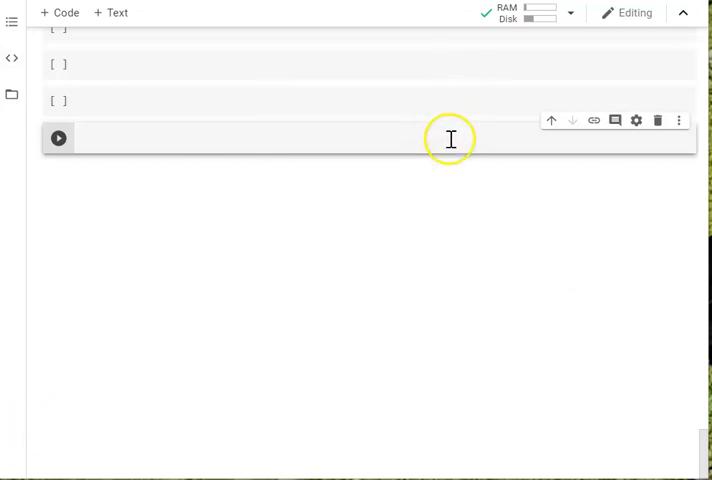
Run boolean_tuple.append('False') to show the tuple has no append method.
type("boolean_")
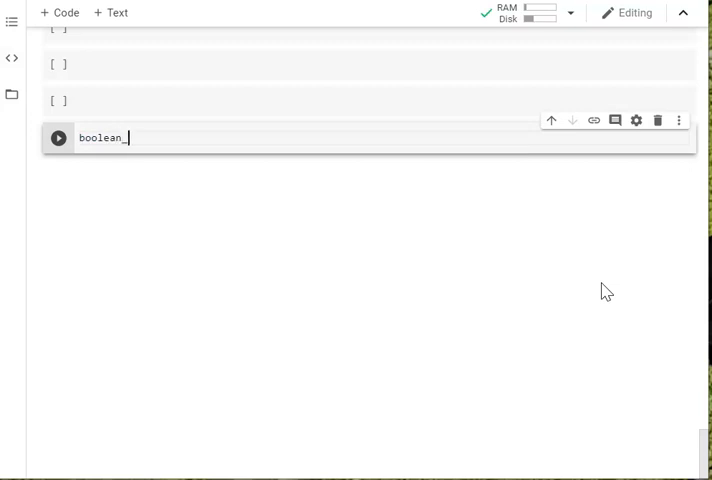
type("tuple.a")
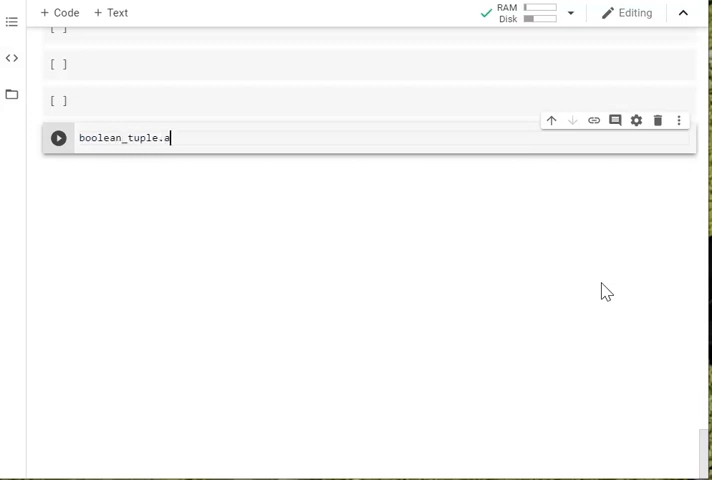
type("ppend('F')")
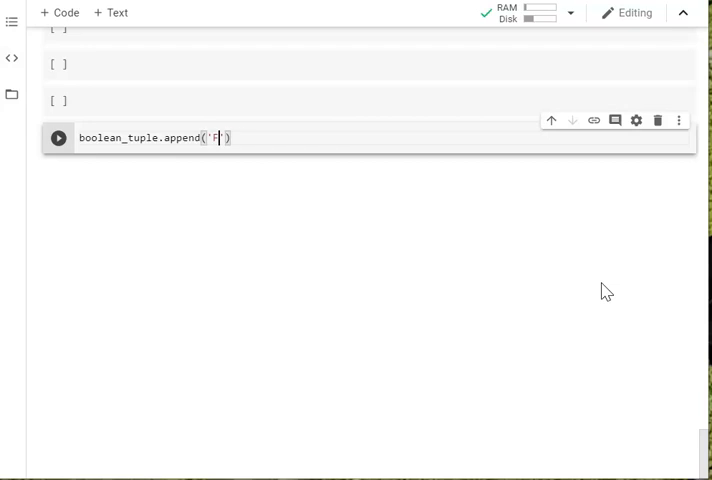
left_click(57, 137)
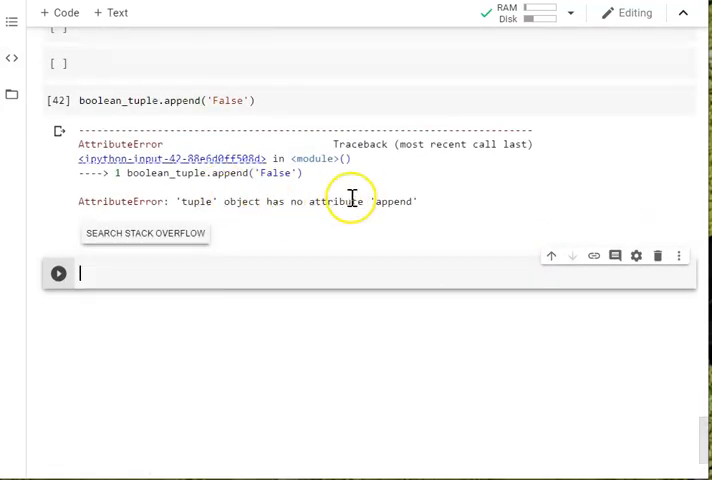
mouse_move(268, 205)
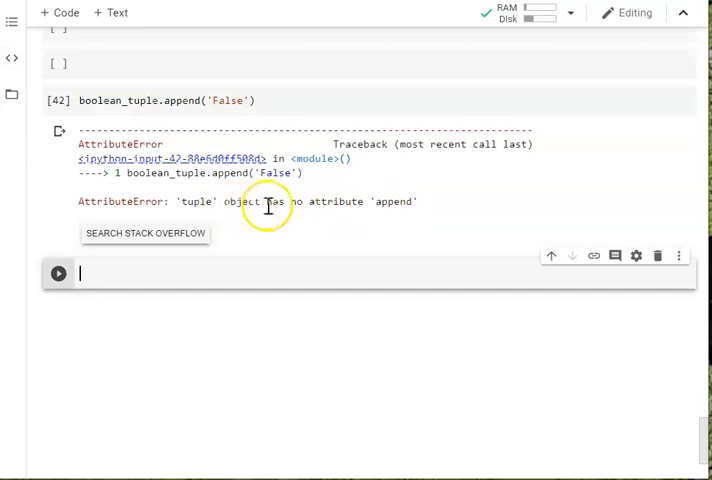
mouse_move(464, 210)
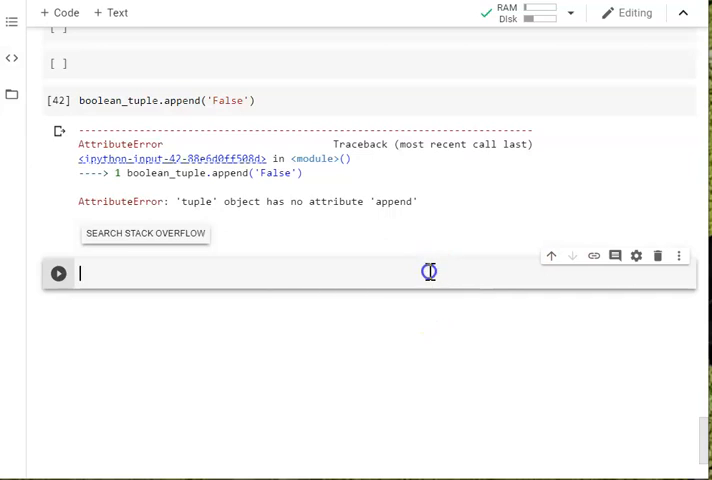
mouse_move(557, 433)
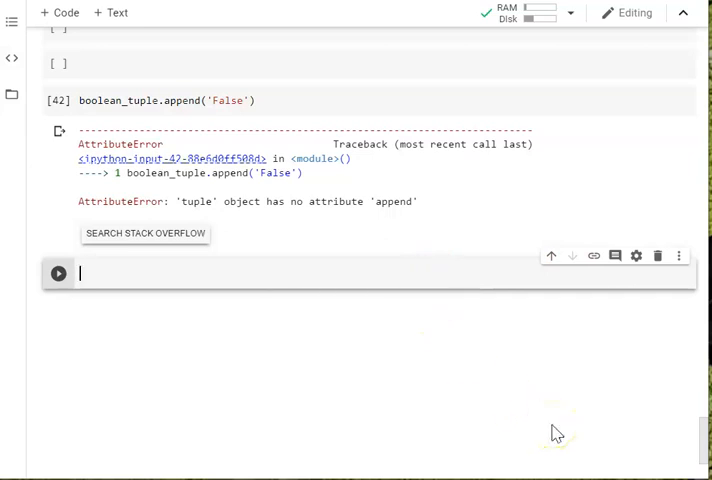
Run boolean_tuple.sort(0), then rerun it as boolean_tuple.sort() without an argument.
type("boolean_")
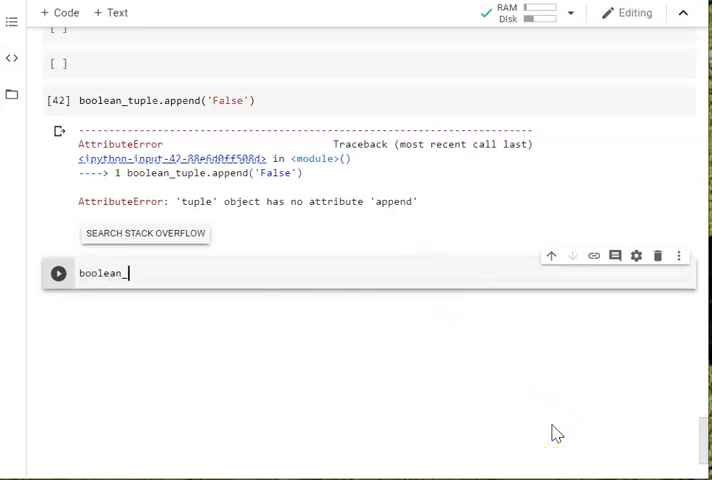
type("tuple.")
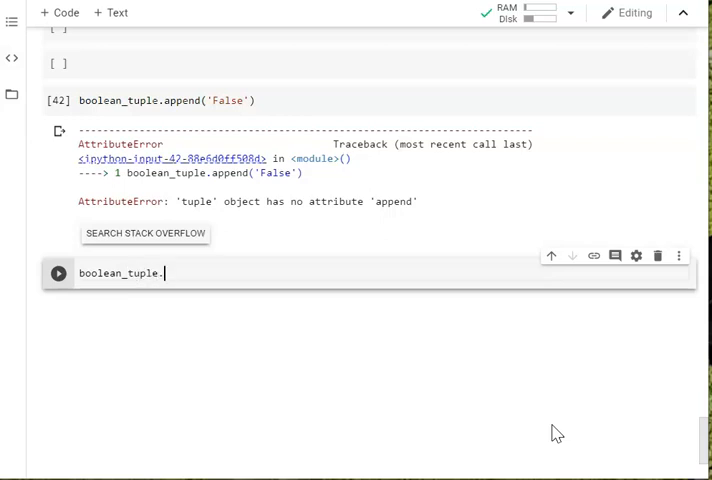
type("sort(0")
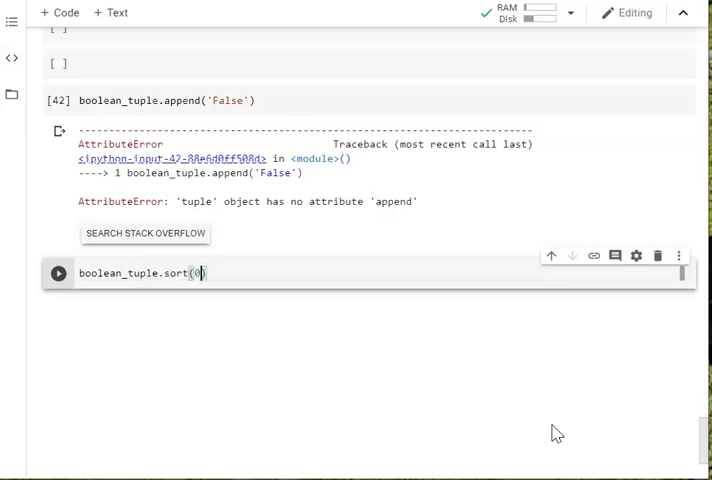
left_click(58, 272)
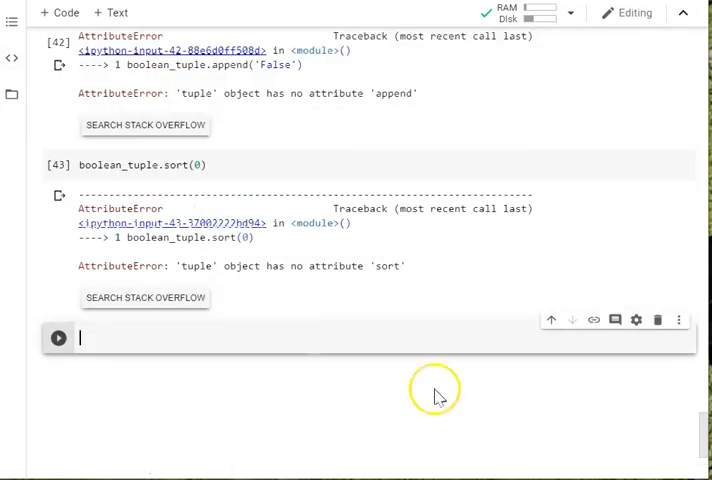
mouse_move(405, 270)
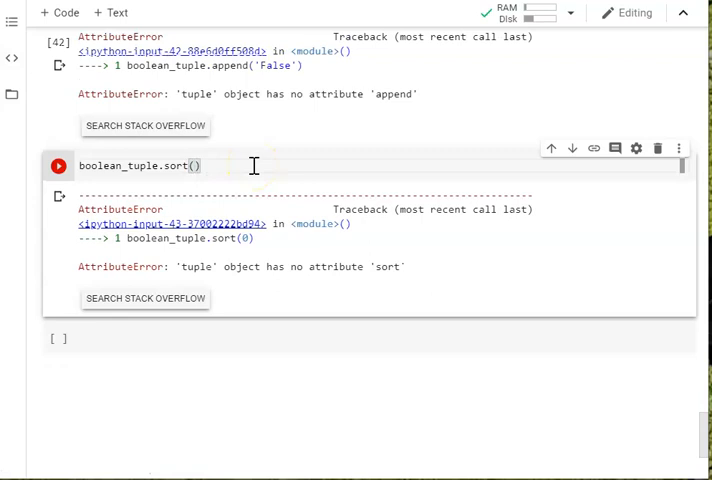
left_click(58, 165)
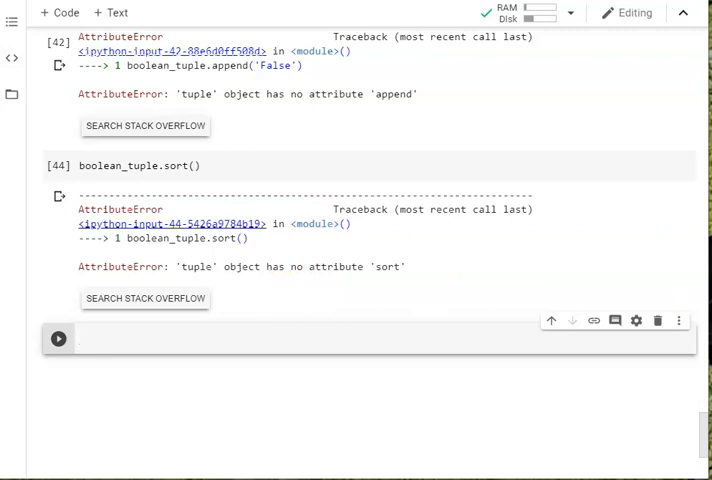
mouse_move(140, 305)
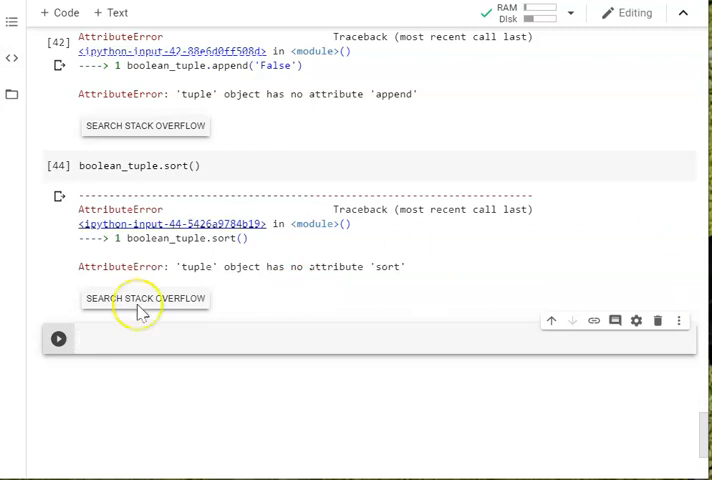
mouse_move(170, 405)
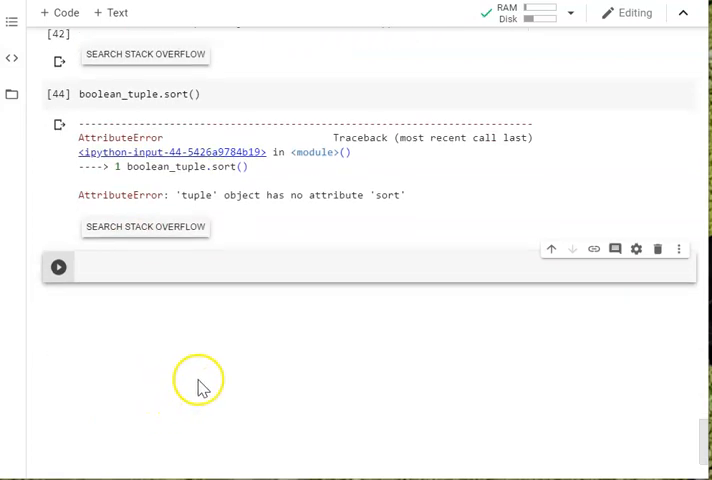
mouse_move(200, 388)
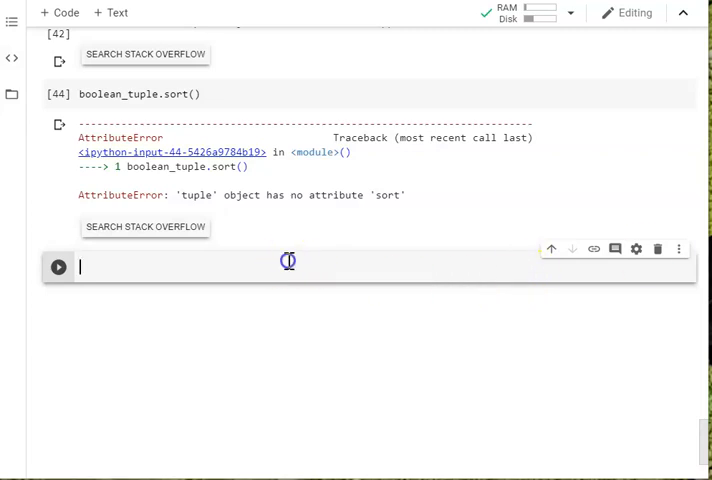
mouse_move(288, 262)
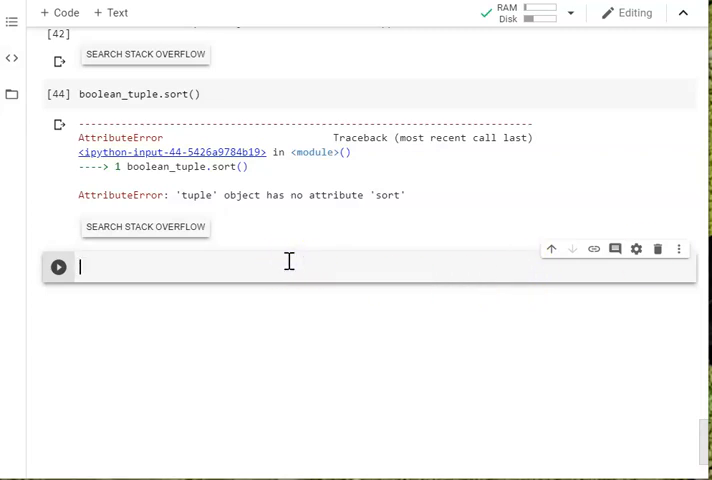
Type lyrics = ['i','want','to','break'] into the empty cell.
type("lyri")
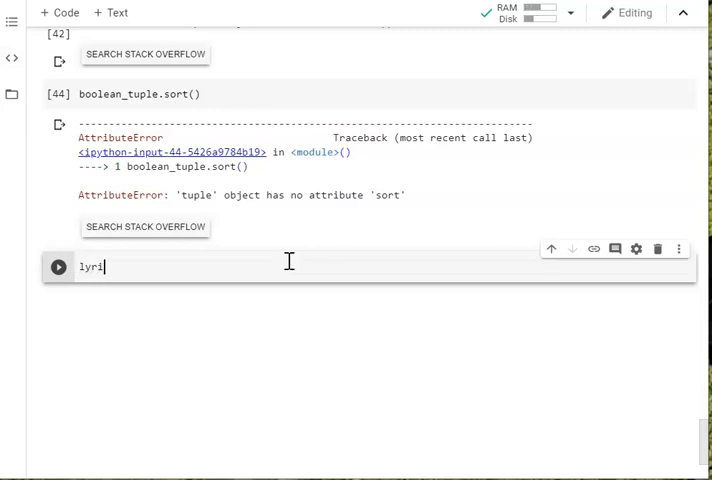
type("cs =")
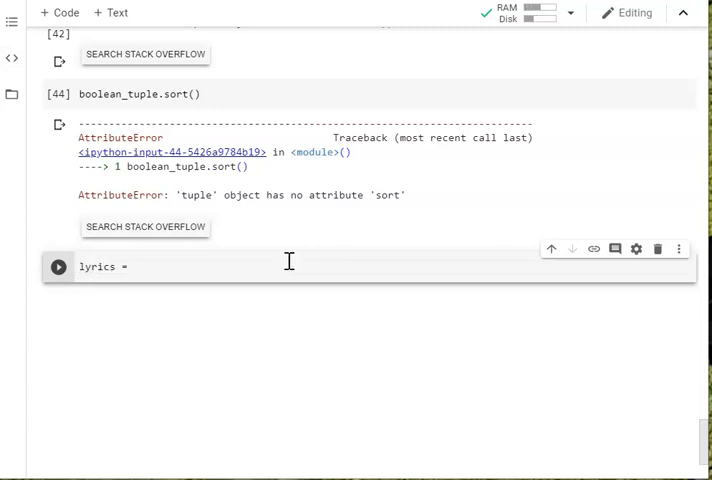
type("['s']")
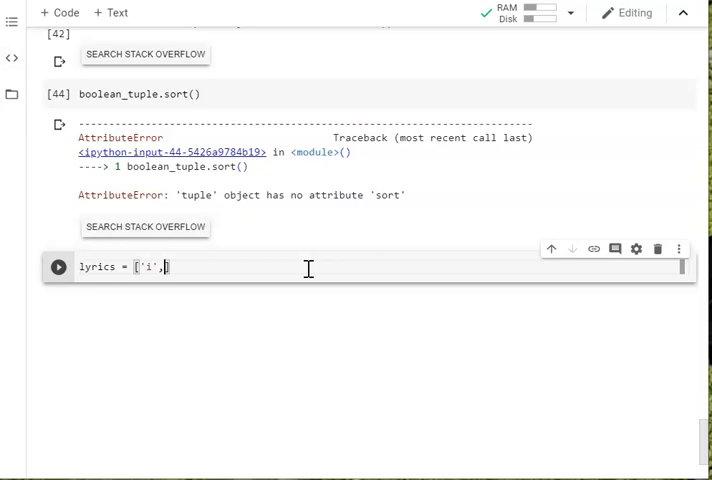
type("'want'")
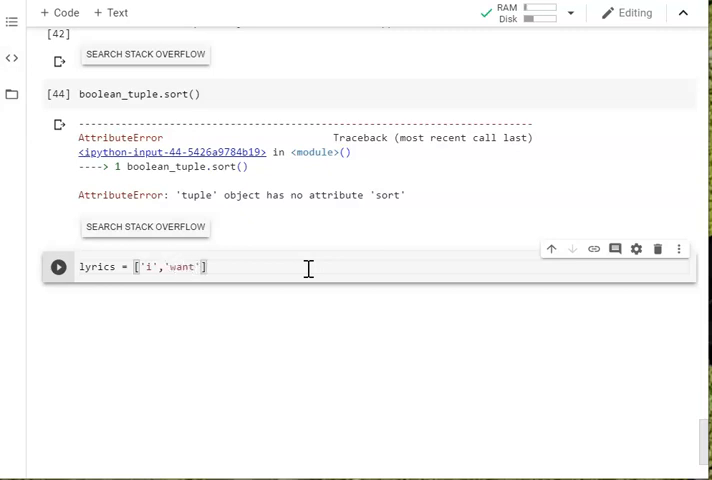
type(", '")
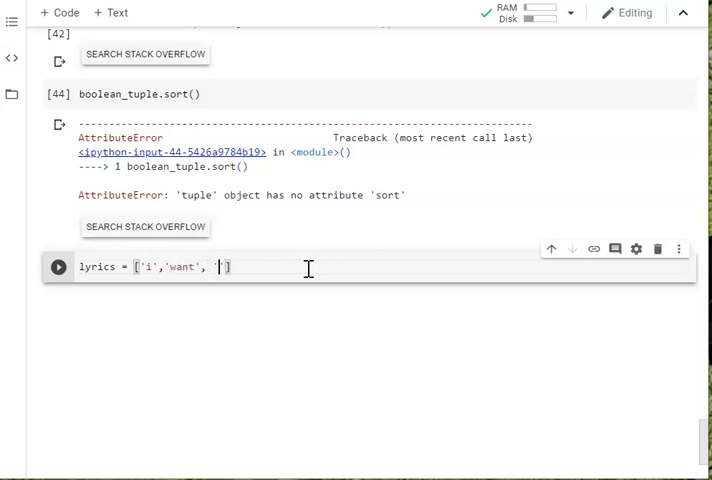
type("'to', 'break")
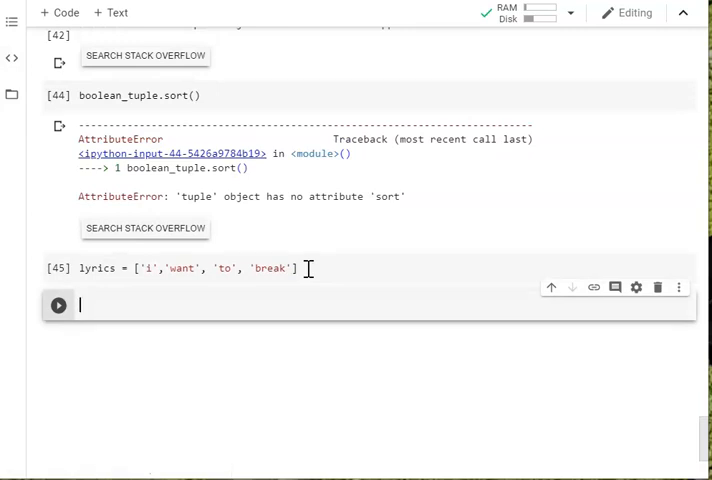
Run full_lyrics = lyrics + ['free', 'from', 'your', 'lives'].
type("full_lyri")
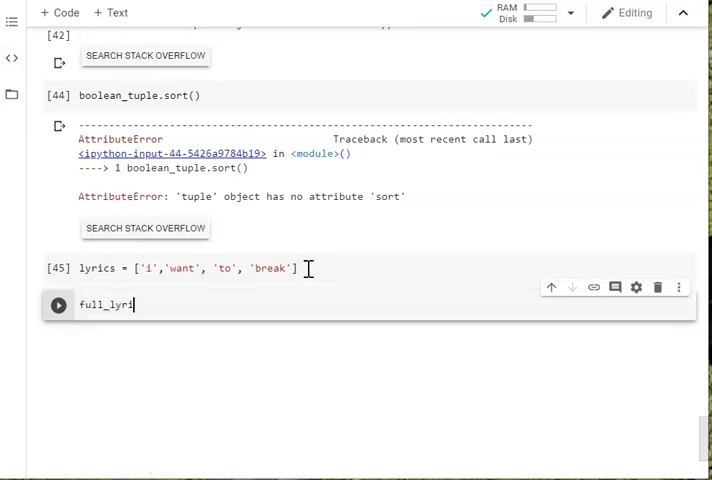
type("cs =")
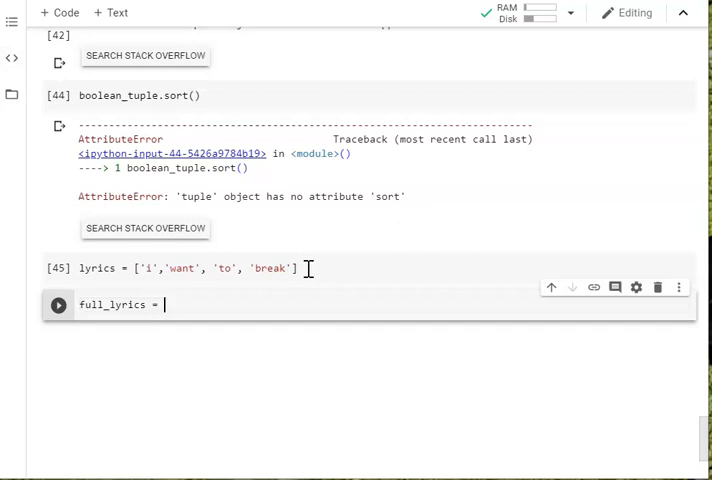
type("ly")
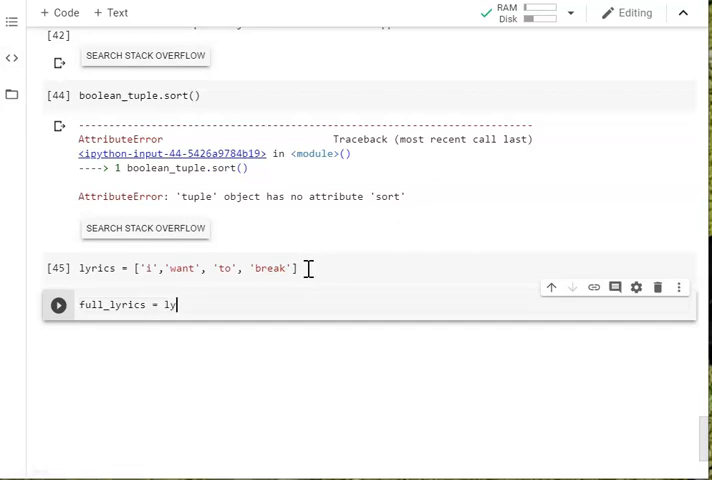
type("rics")
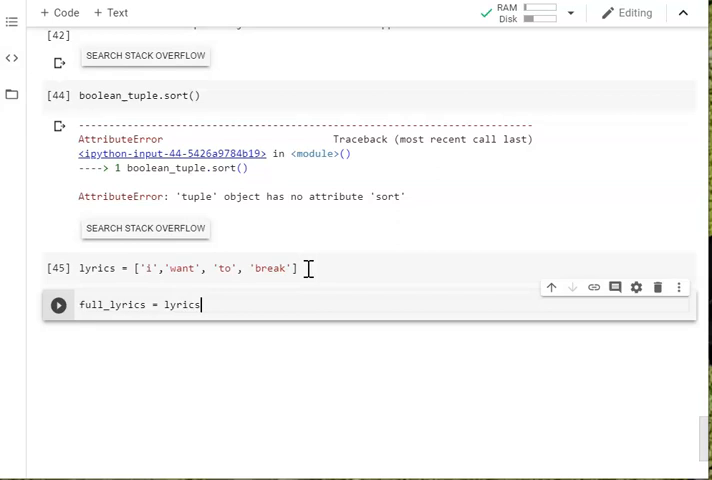
type("+ []")
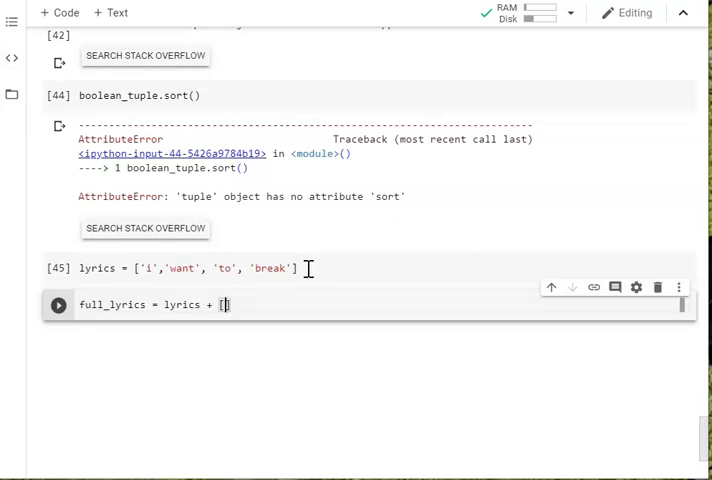
type("['fre'")
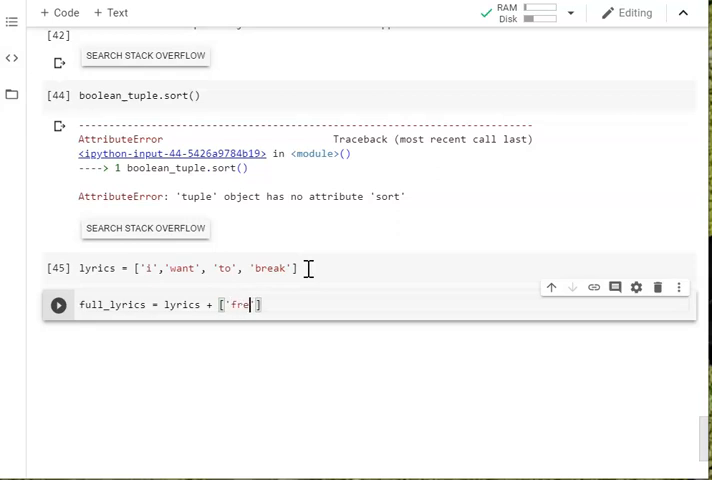
type("e")
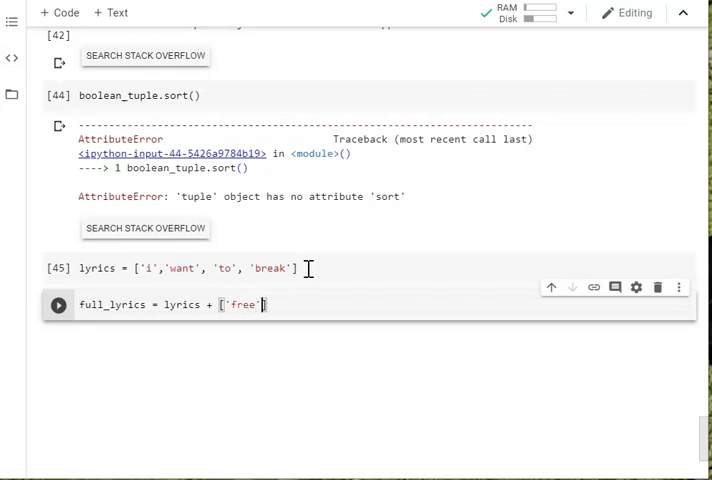
type(", 'fr")
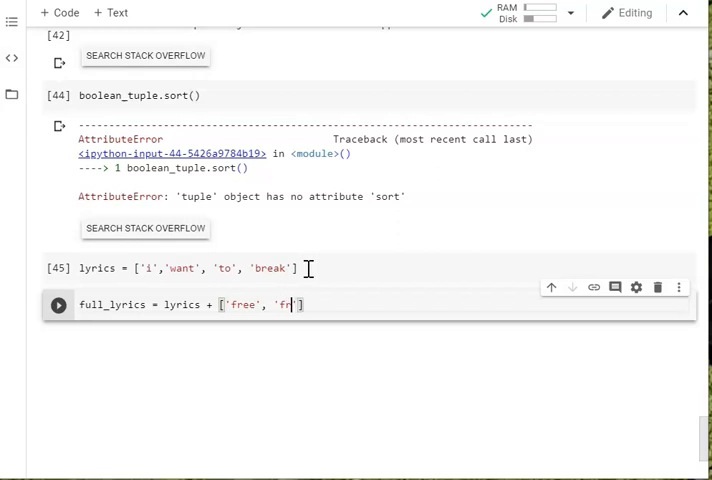
type("om', 'your',")
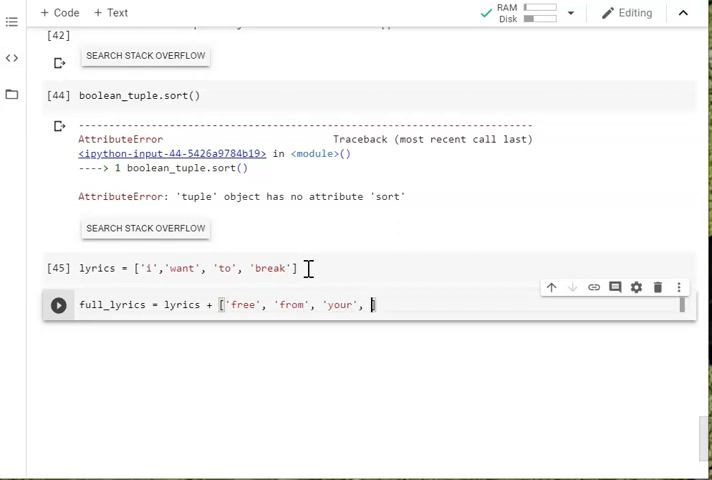
type("'live'")
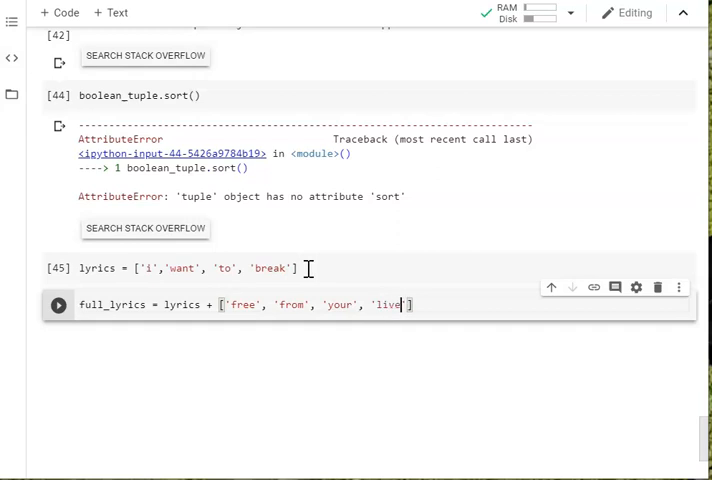
left_click(58, 305)
type("print(full)")
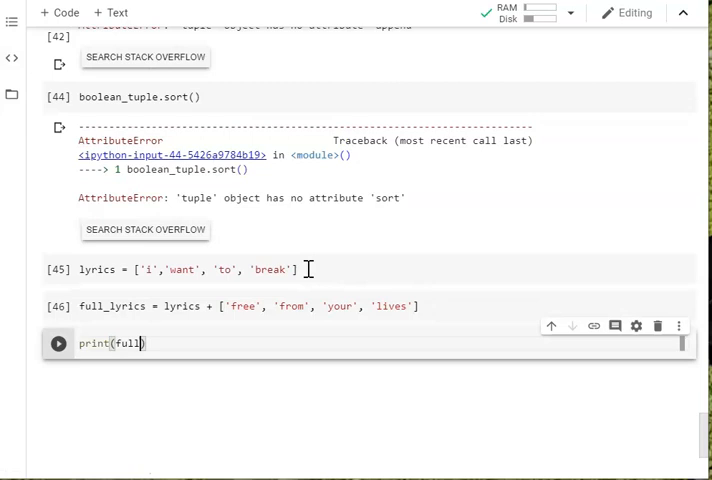
Run the print cell, fix the fully_lyrics typo to full_lyrics, and rerun it.
left_click(57, 343)
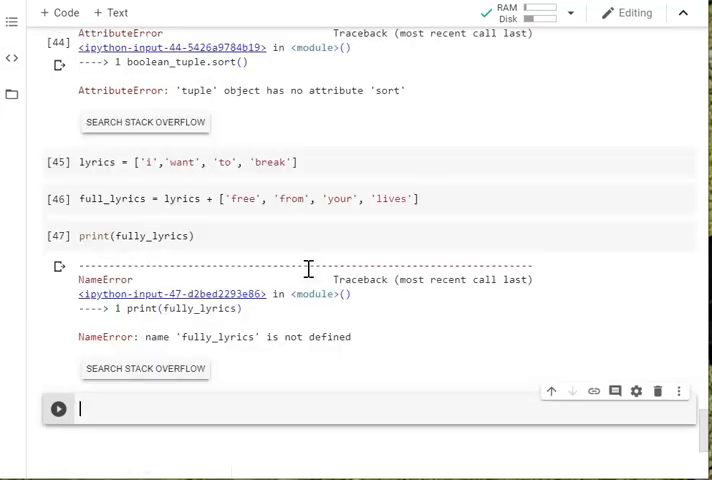
left_click(155, 236)
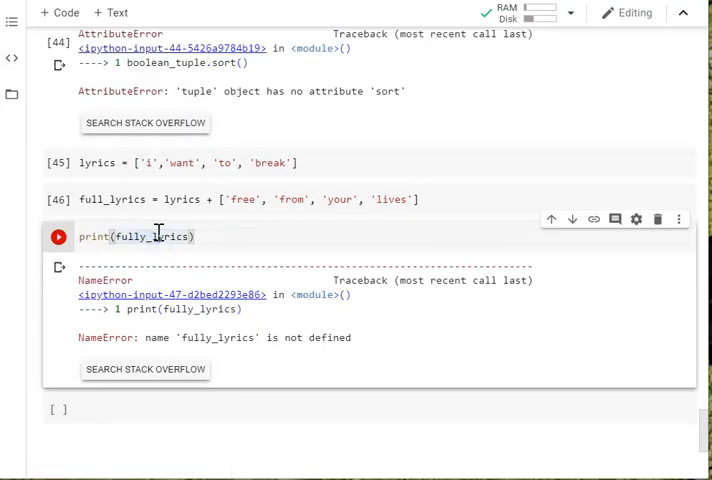
left_click(57, 236)
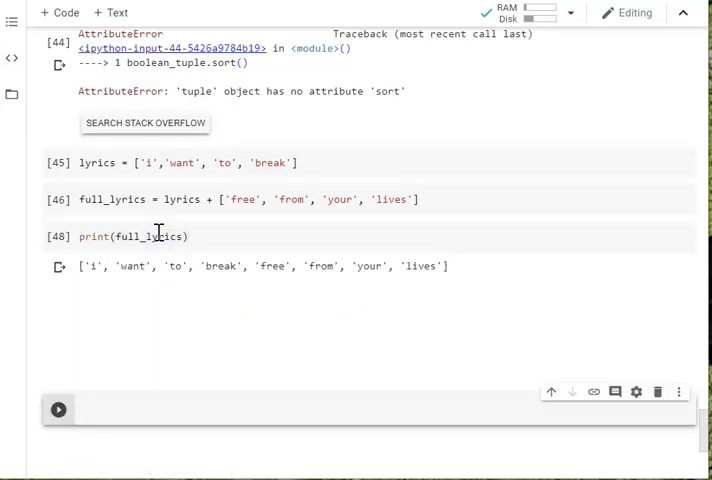
scroll("up", 3)
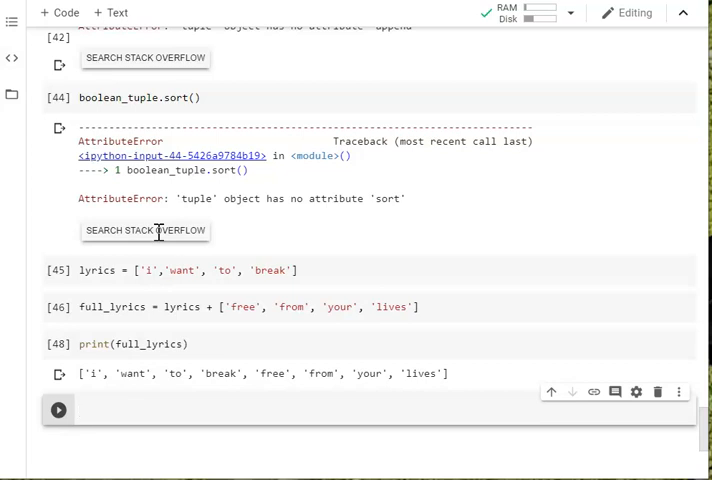
mouse_move(30, 305)
type("full_lyrics = tup")
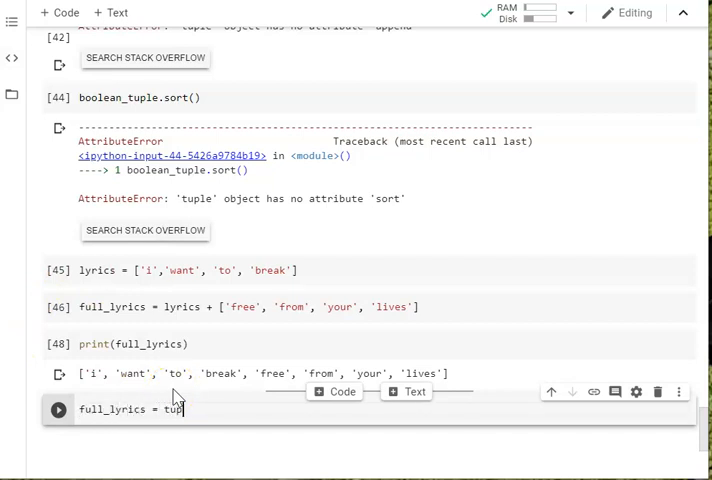
Convert full_lyrics with tuple(full_lyrics) and print the resulting tuple.
type("le()")
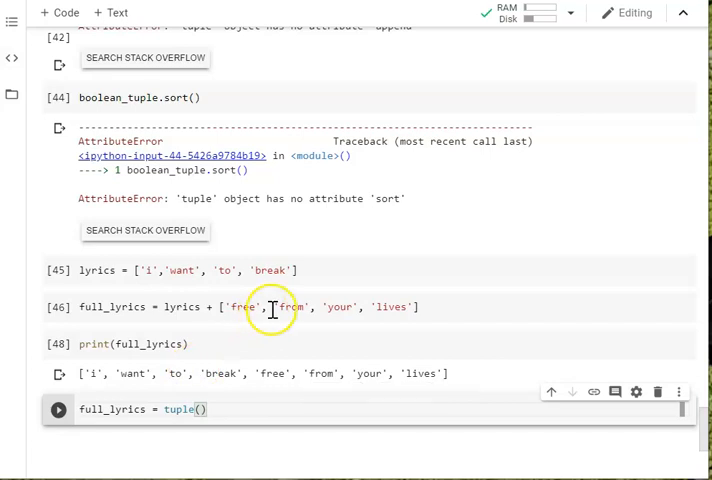
type("full_lyrics")
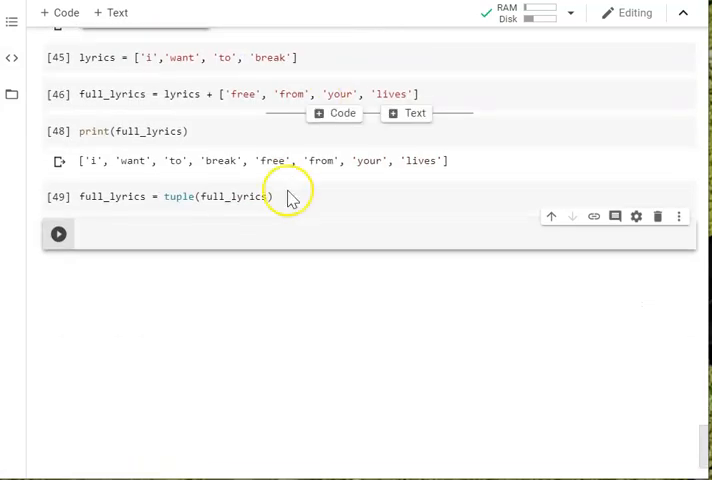
type("print(full_")
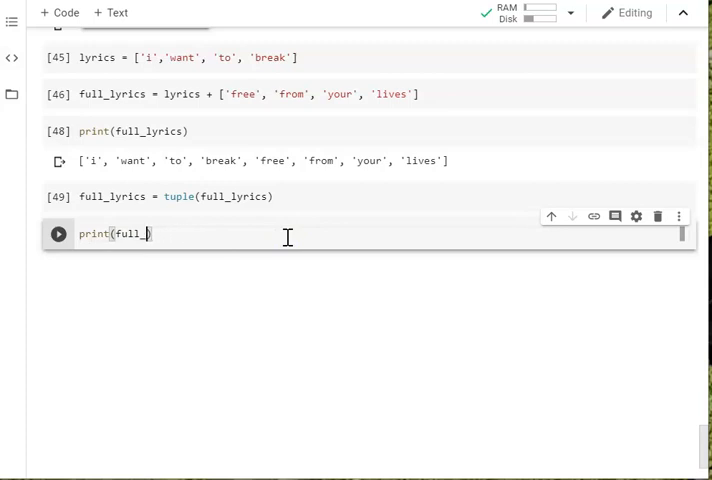
left_click(58, 234)
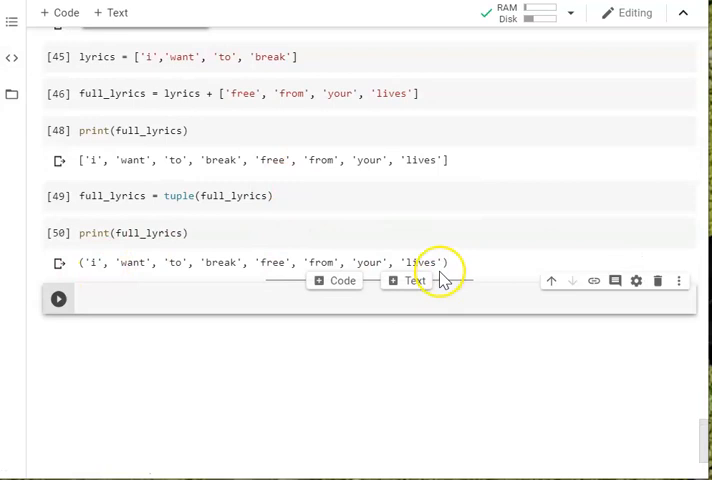
Run type(full_lyrics) in a new cell to confirm it outputs tuple.
type("type")
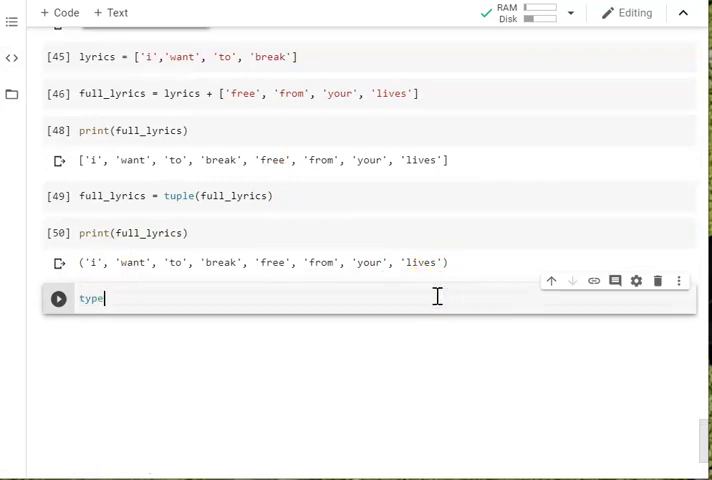
type("(full_lyr")
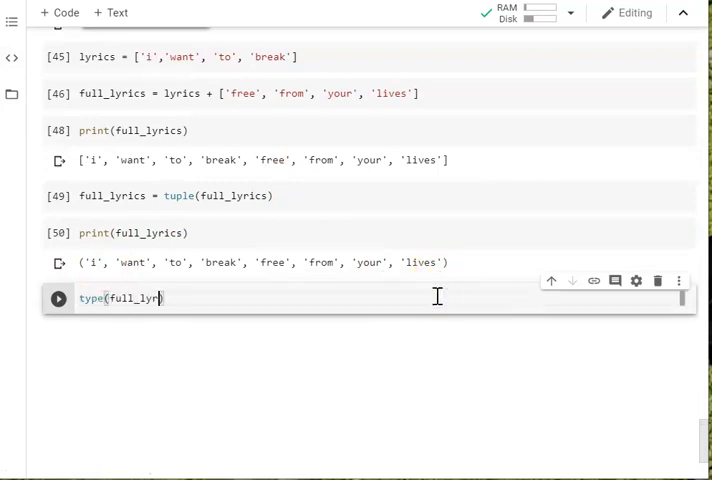
left_click(58, 298)
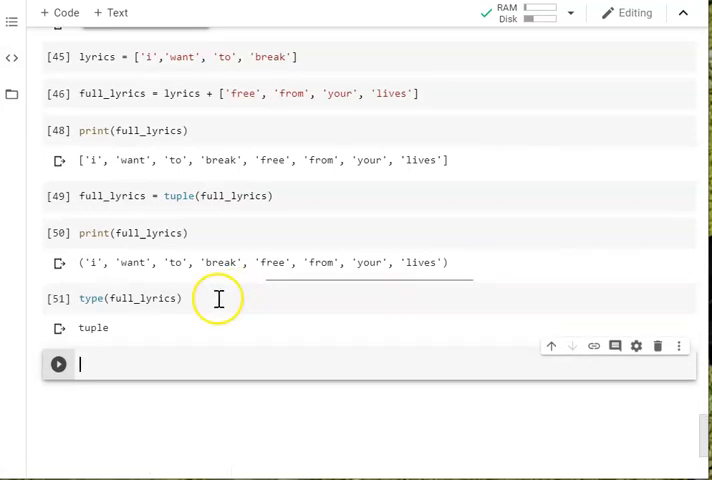
mouse_move(195, 305)
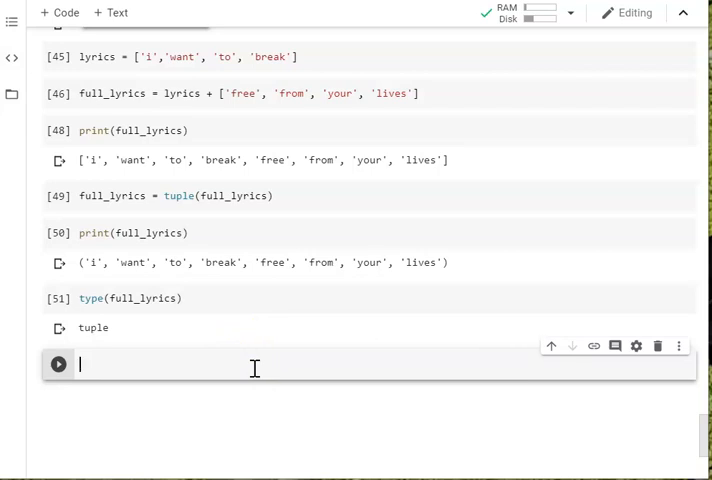
Run full_lyrics[7] = 'lies' in a new cell.
type("full")
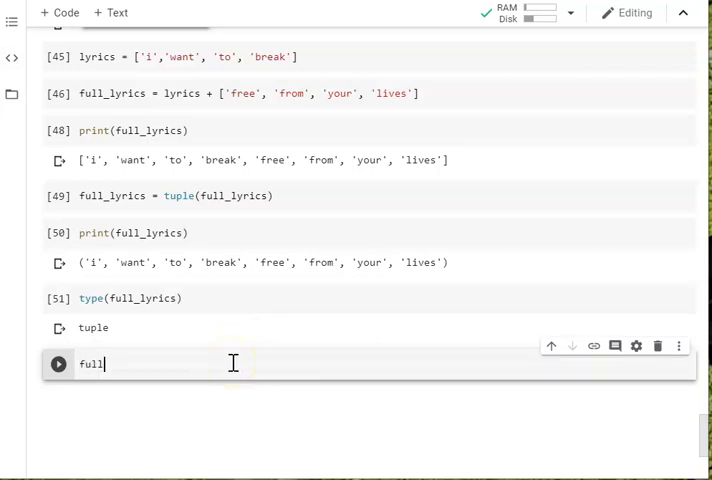
type("_lyrics")
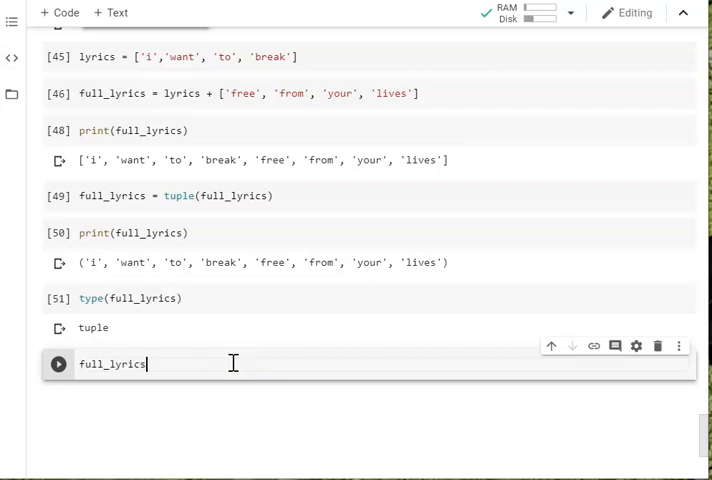
type("[7]")
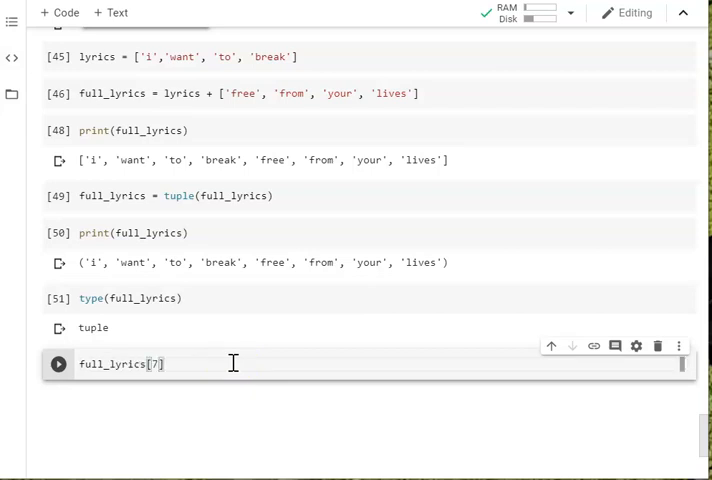
mouse_move(150, 262)
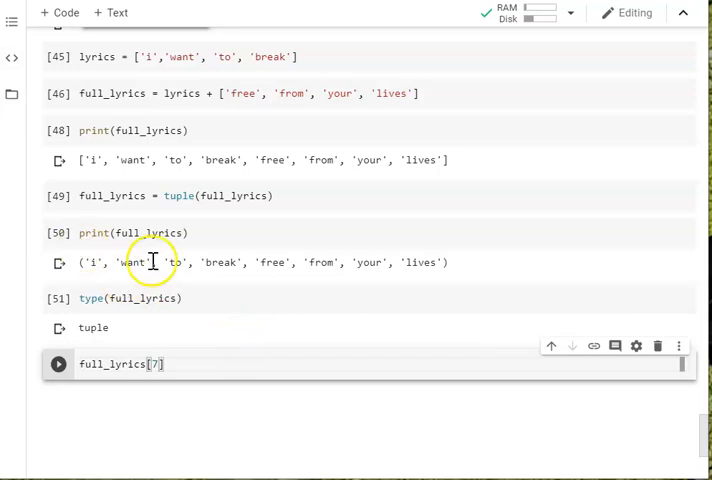
mouse_move(368, 262)
type(" =")
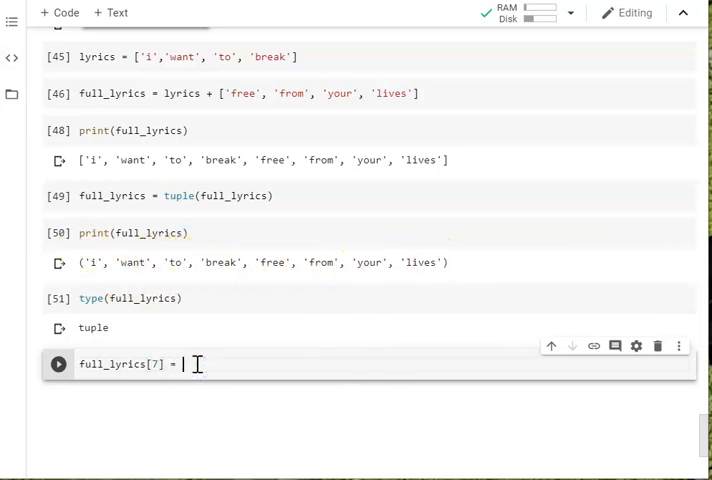
type("'lies")
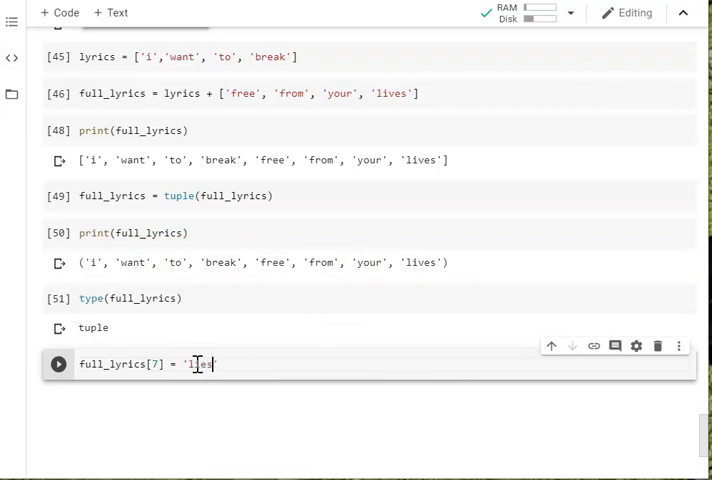
left_click(58, 364)
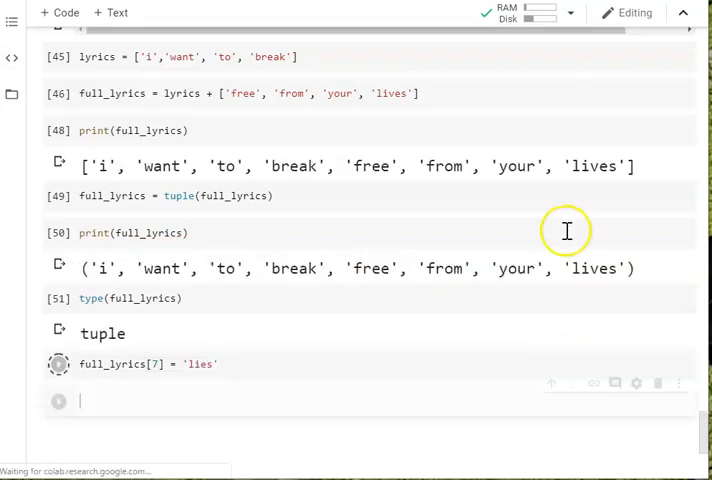
Let the assignment cell finish, showing TypeError: tuple does not support item assignment.
left_click(58, 400)
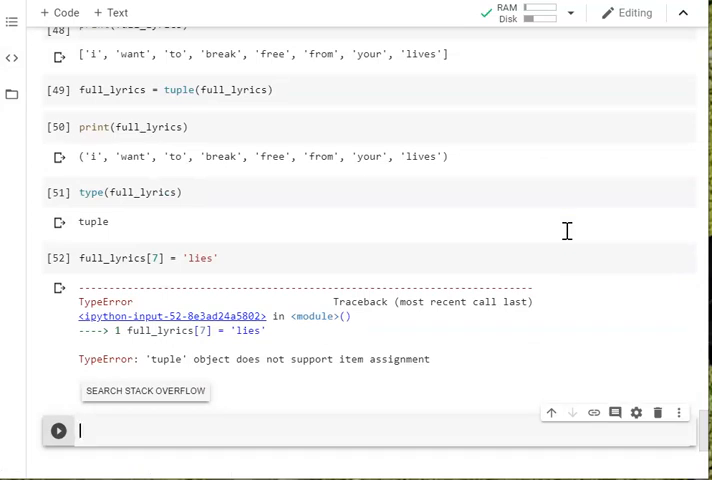
mouse_move(418, 173)
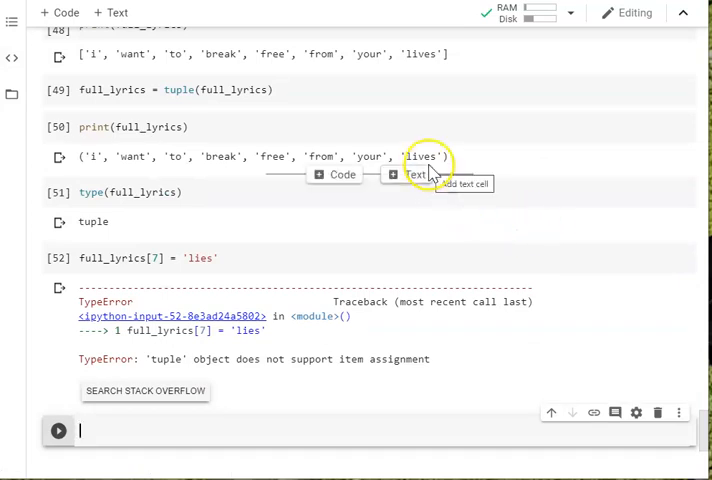
mouse_move(210, 180)
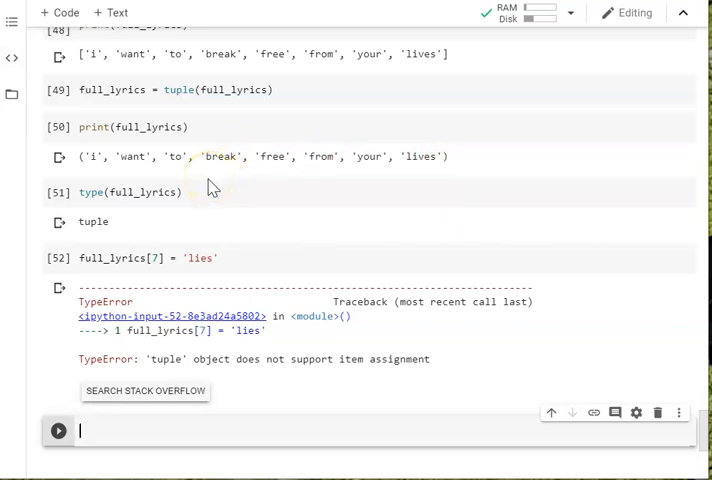
mouse_move(209, 186)
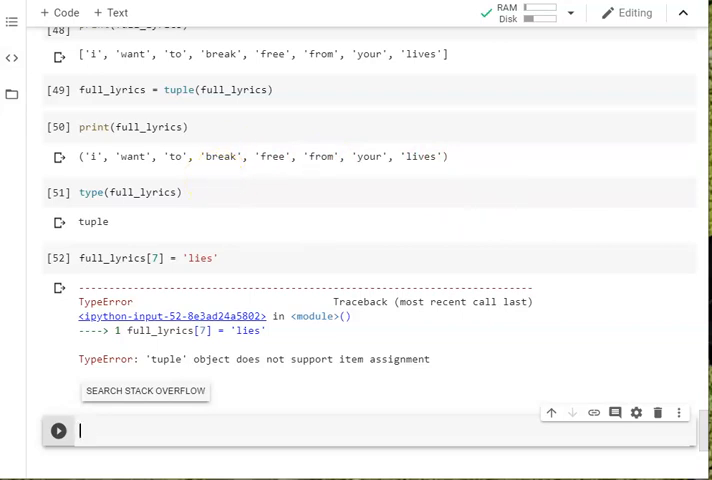